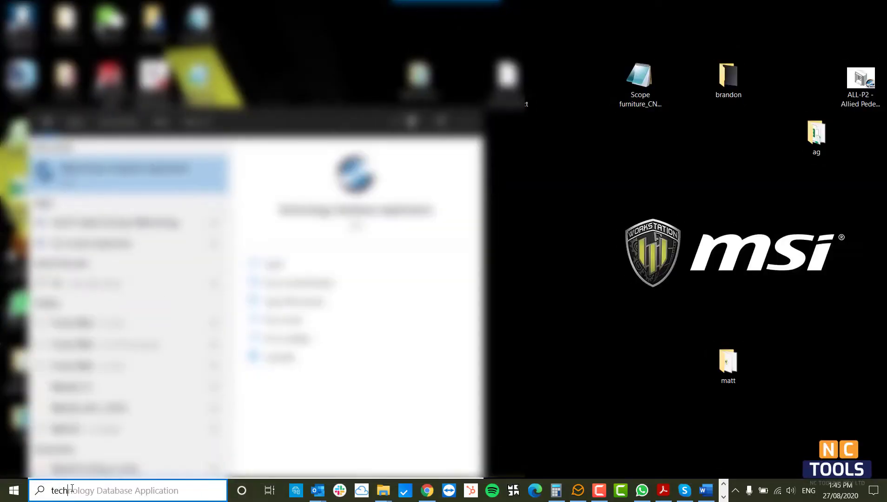
# Launch the Technology Database Application via 'techdb' search and show its Settings page
pyautogui.write('techdb')
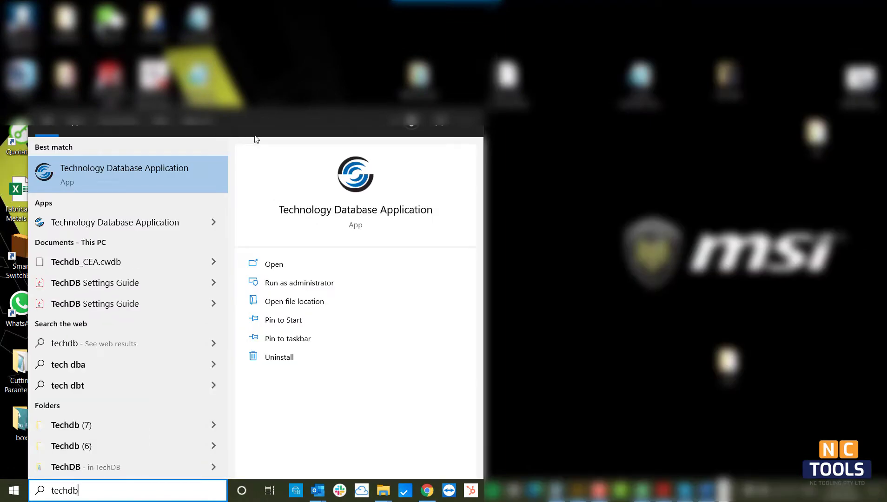
pyautogui.moveTo(163, 179)
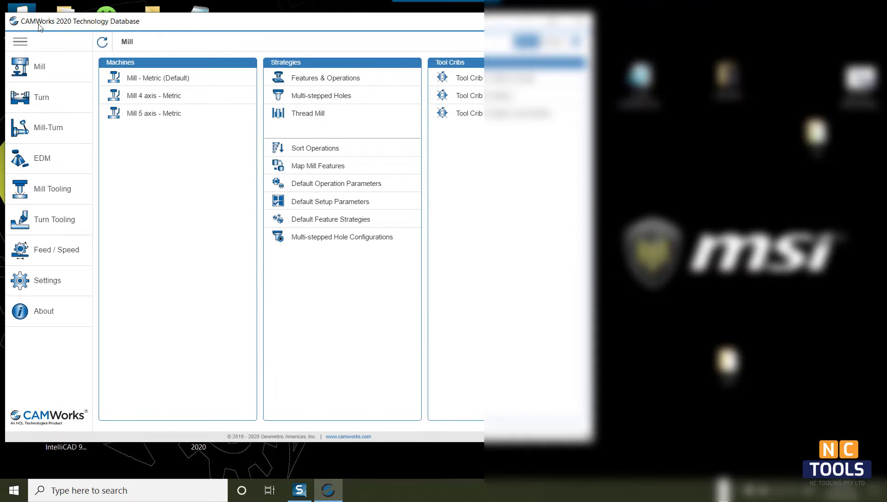
pyautogui.moveTo(67, 27)
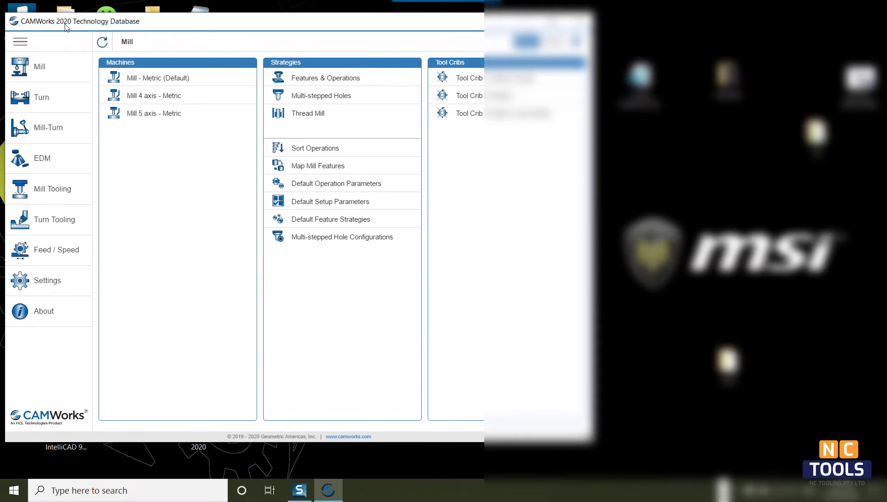
pyautogui.click(46, 281)
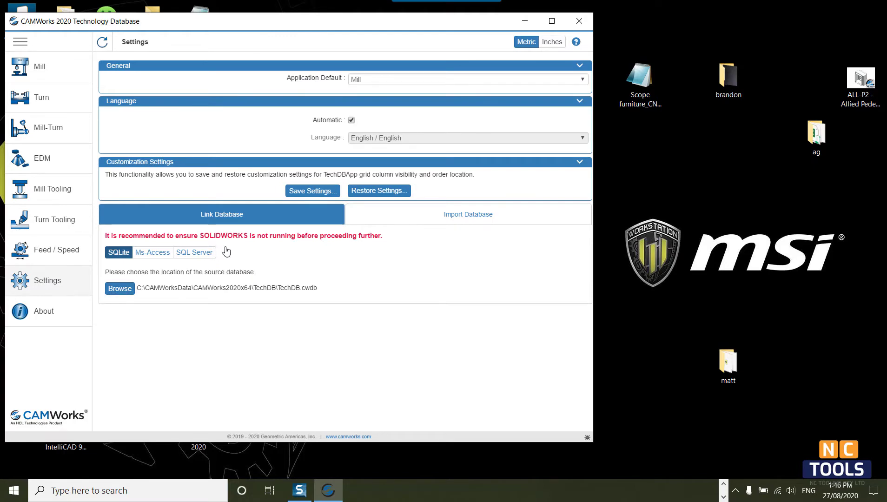
# In Import Database, browse to CAMWorksData\CAMWorks2019x64\TechDB and select Techdb - Copy.cwdb
pyautogui.click(464, 214)
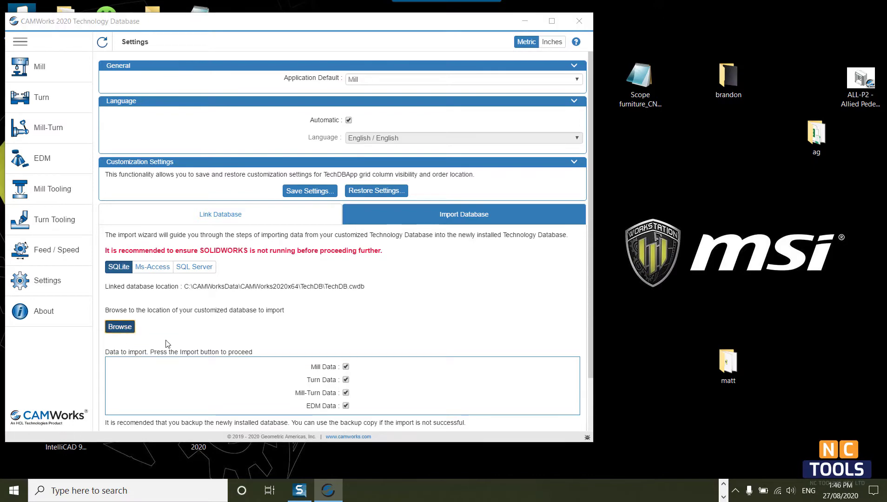
pyautogui.click(119, 326)
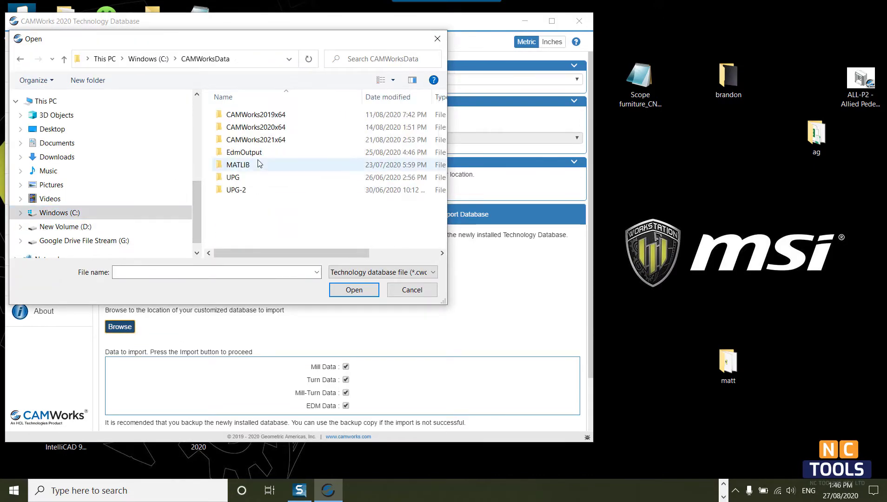
pyautogui.doubleClick(256, 113)
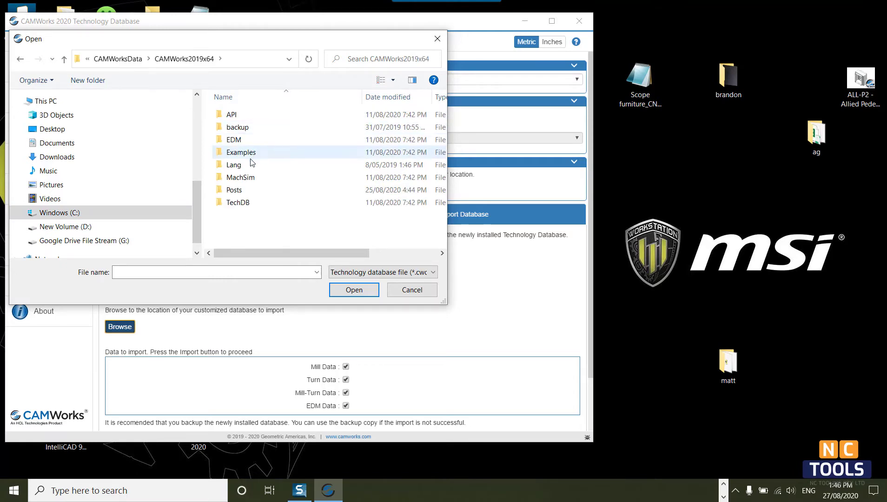
pyautogui.click(238, 202)
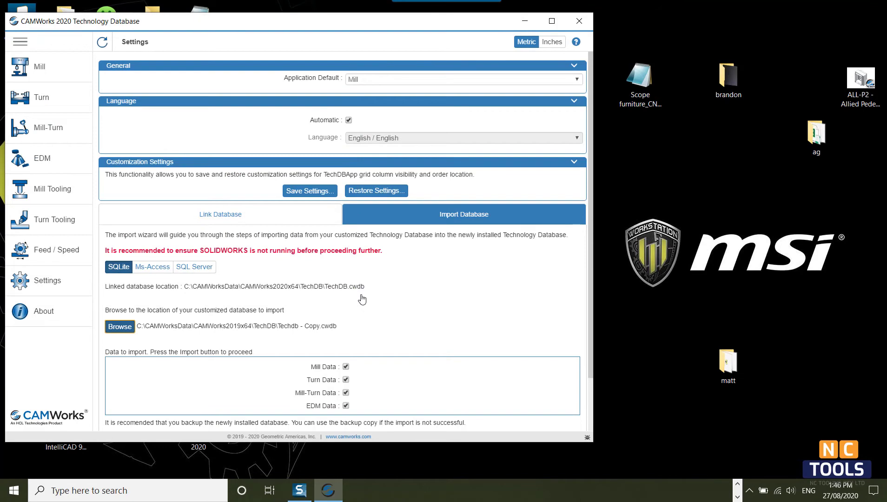
pyautogui.moveTo(337, 325)
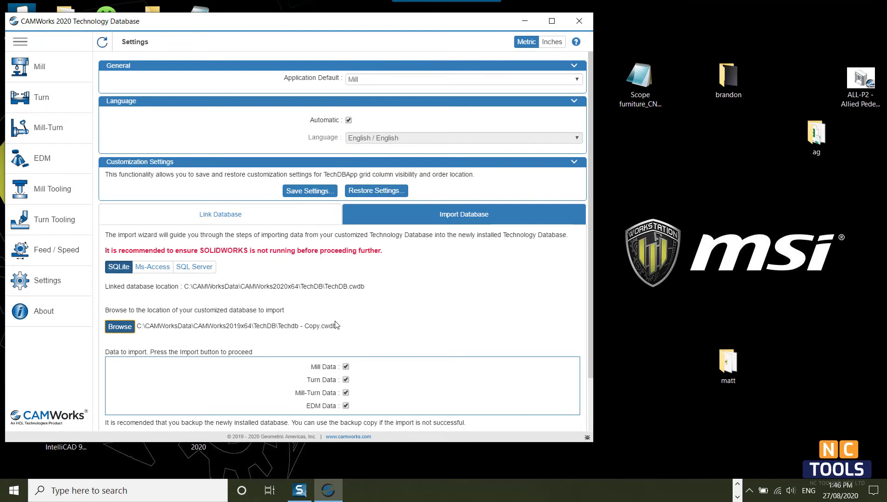
# Run the import of the 2019 mill, turn, mill-turn and EDM data with a backup copy
pyautogui.scroll(-3)
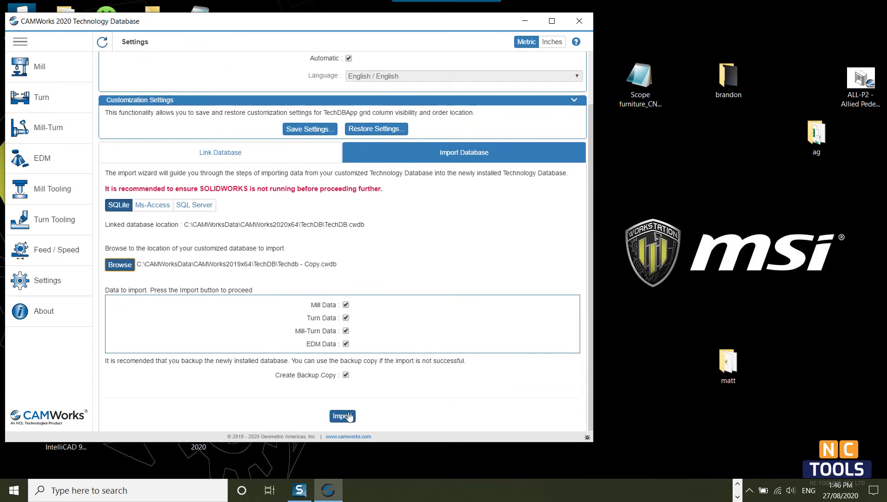
pyautogui.click(341, 417)
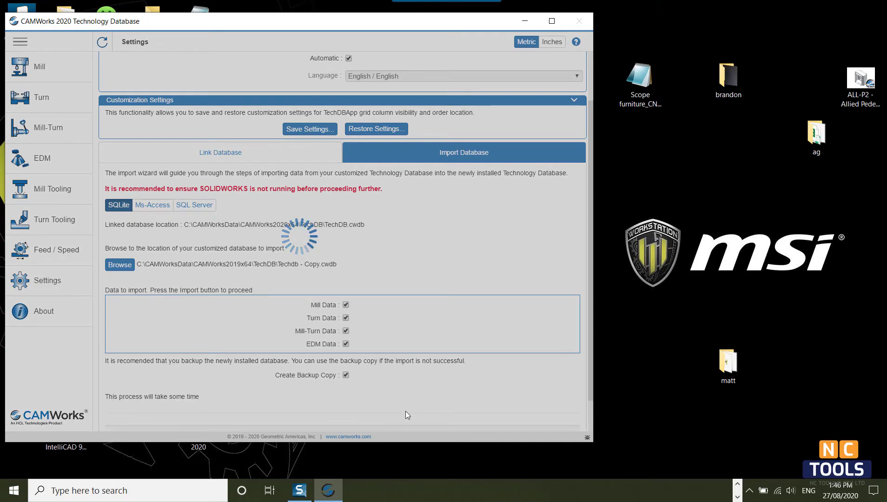